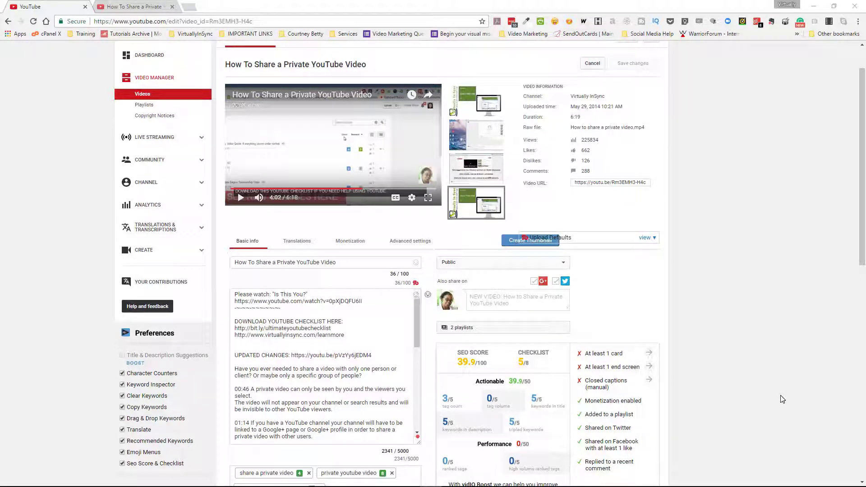
pyautogui.moveTo(781, 399)
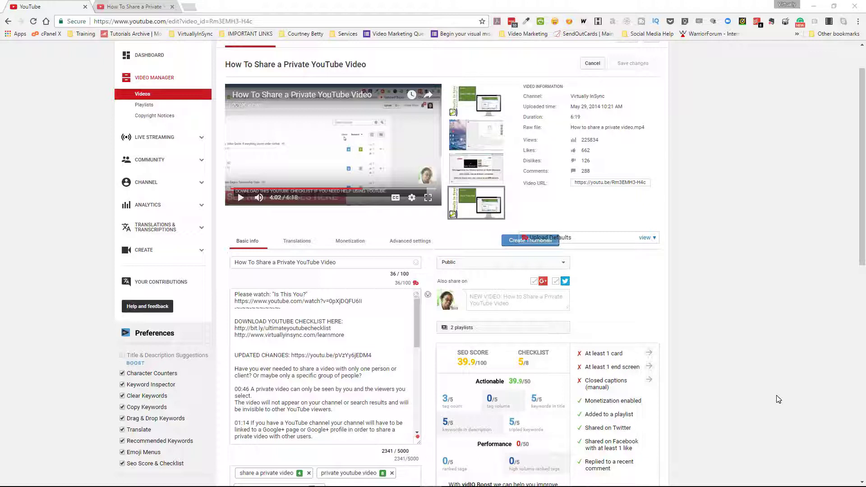
pyautogui.moveTo(773, 399)
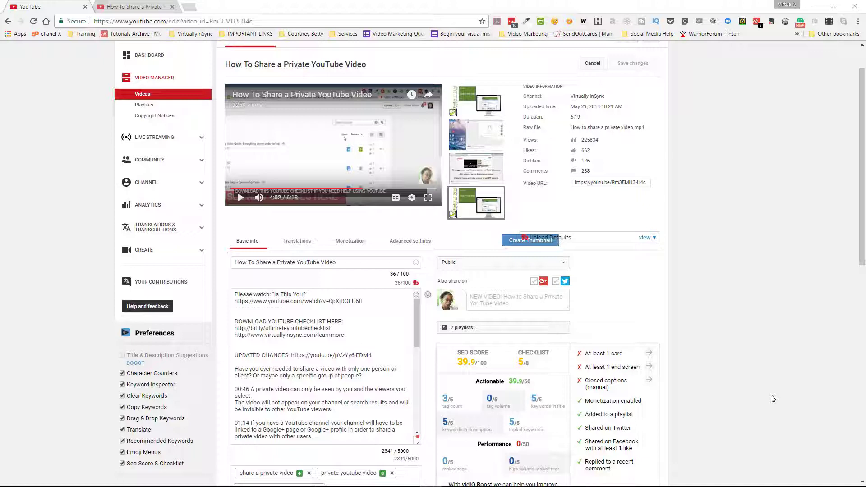
pyautogui.moveTo(744, 390)
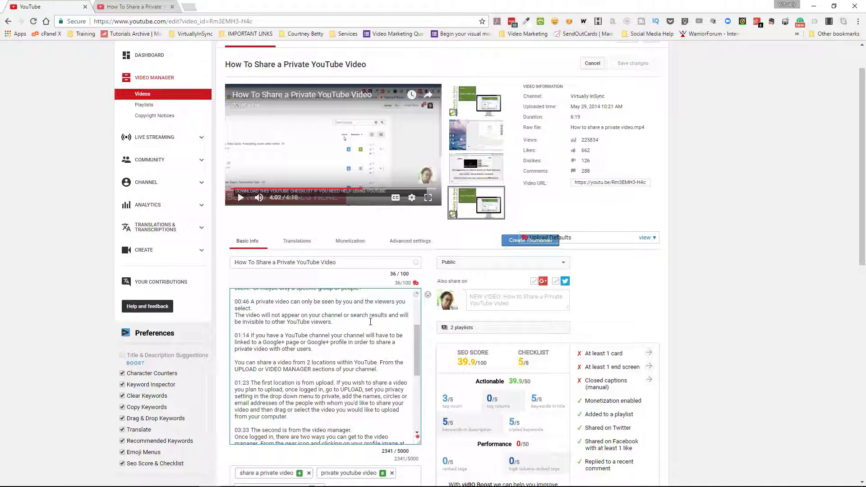
pyautogui.moveTo(369, 322)
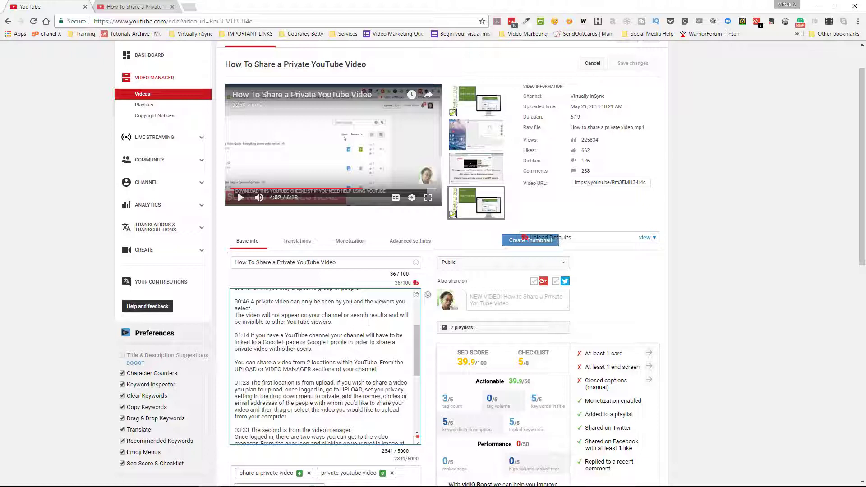
pyautogui.moveTo(349, 221)
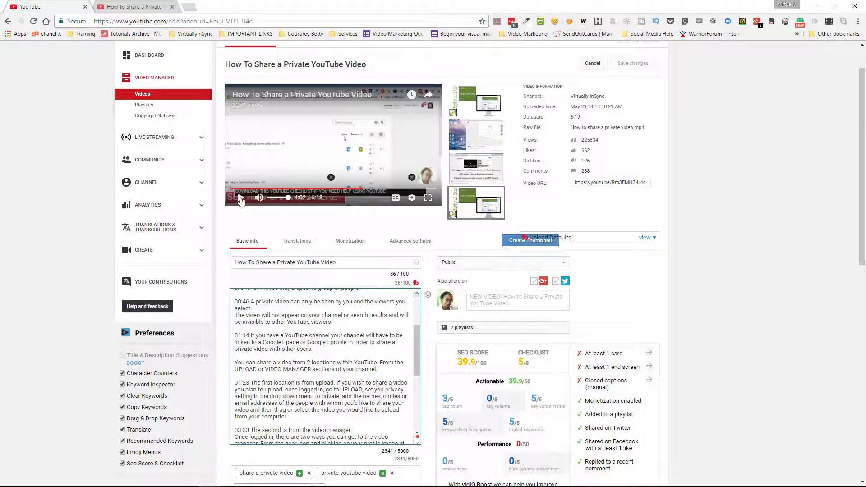
# Step: Select the 01:14 timecode, edit the description, and save the changes
pyautogui.click(240, 197)
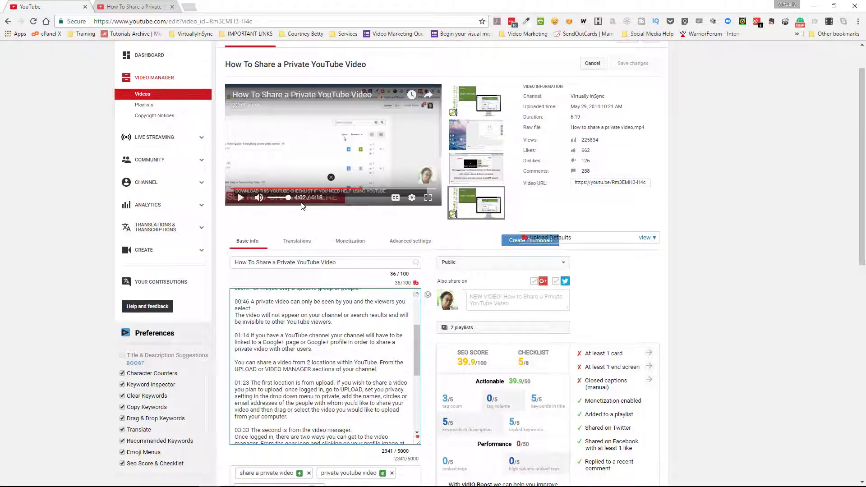
pyautogui.moveTo(364, 197)
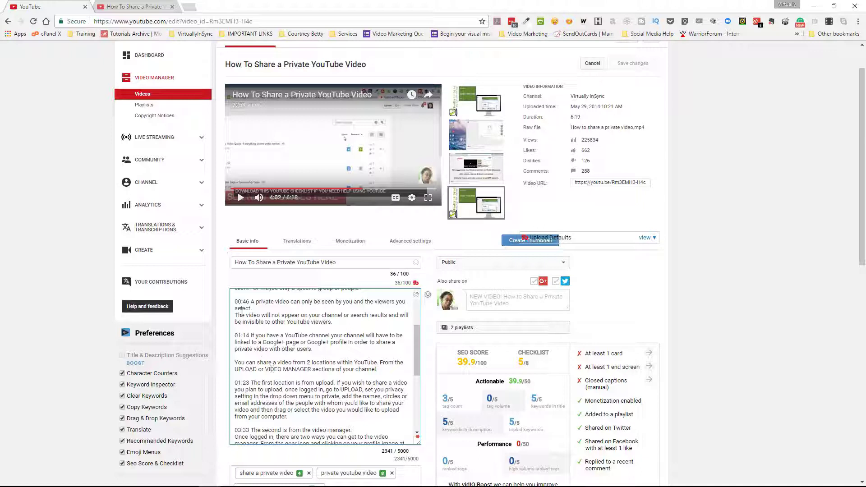
pyautogui.doubleClick(238, 302)
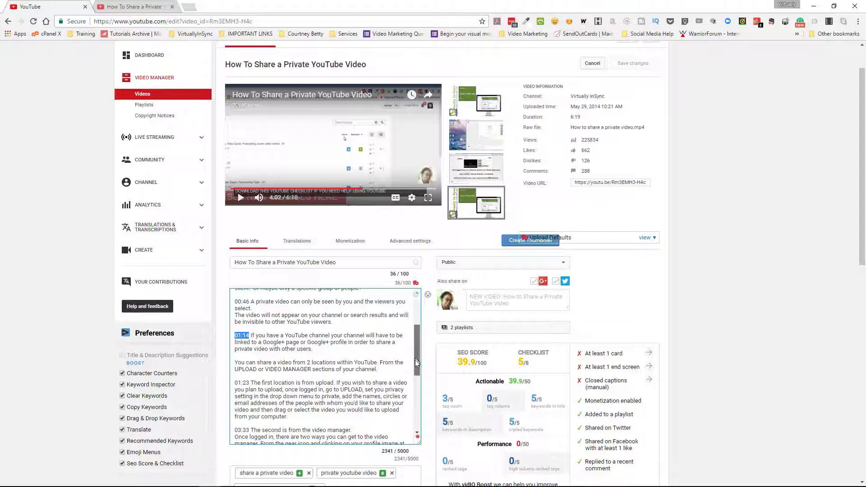
pyautogui.scroll(-3)
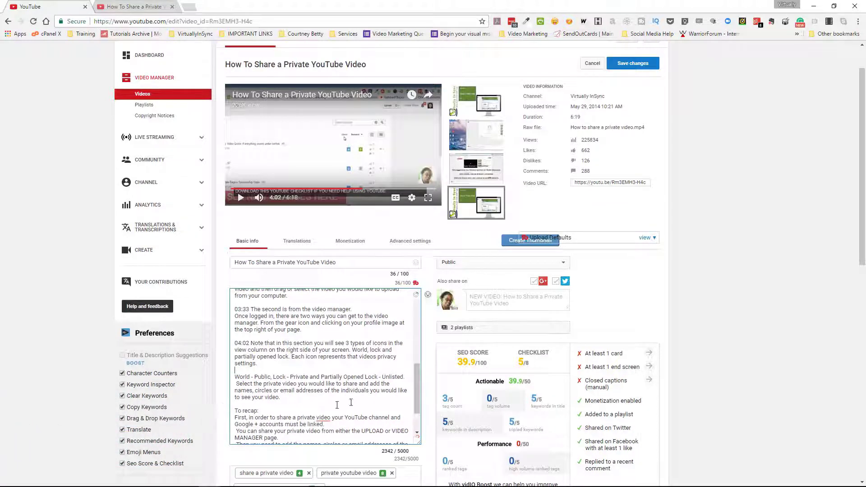
pyautogui.moveTo(632, 63)
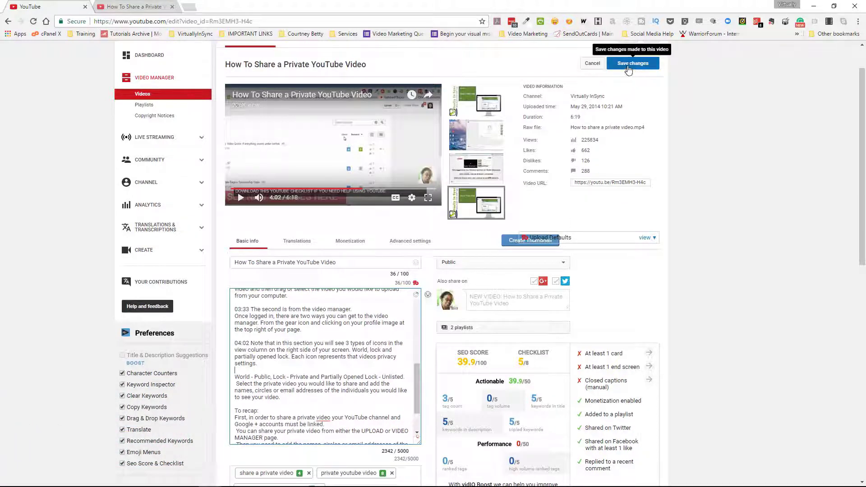
pyautogui.click(632, 63)
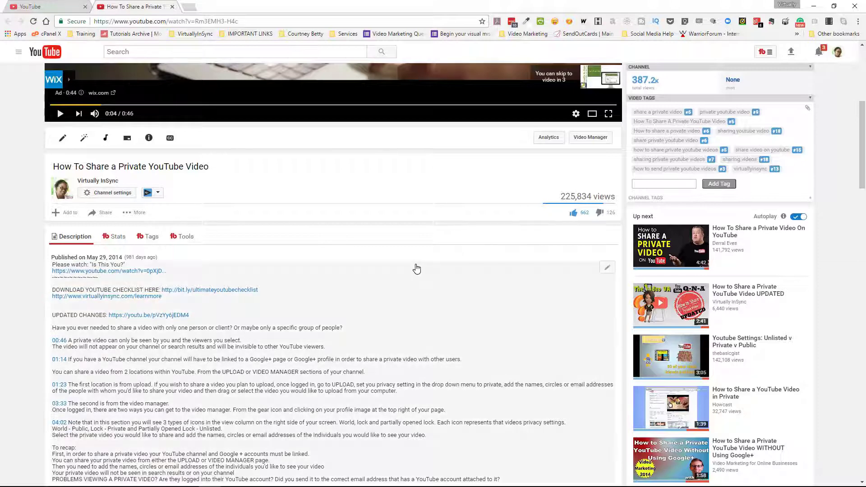
# Step: Scroll down the signed-out watch page while the video plays at 3:34
pyautogui.scroll(-3)
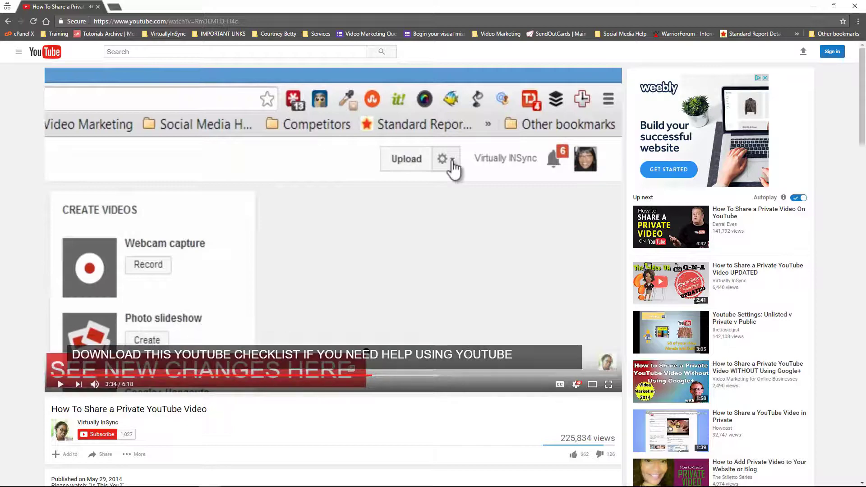
# Step: Pause the public video at 1:15 and scroll through the expanded timestamped description
pyautogui.scroll(-3)
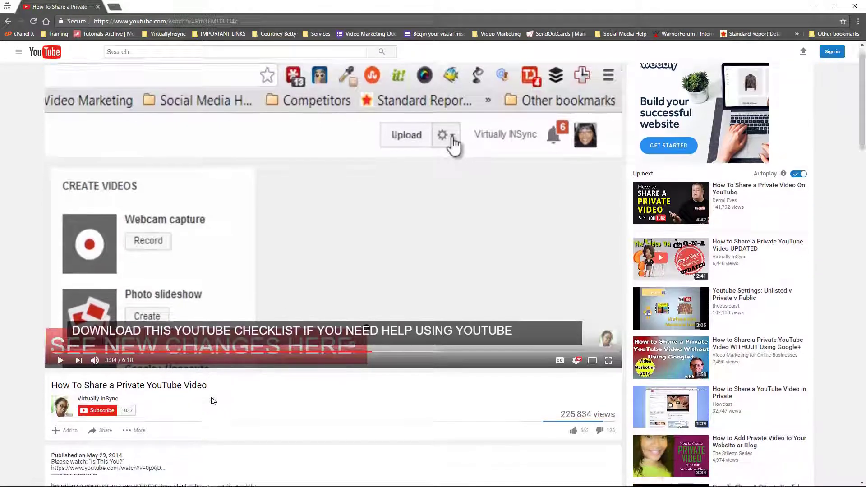
pyautogui.scroll(-3)
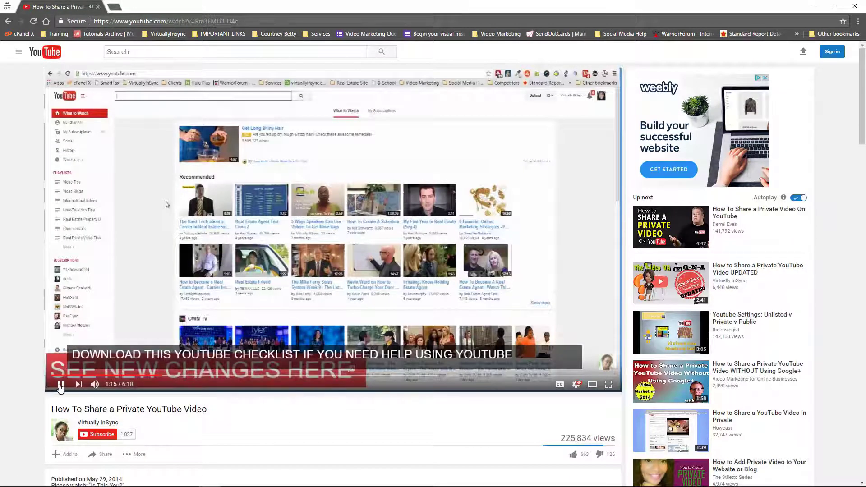
pyautogui.click(60, 384)
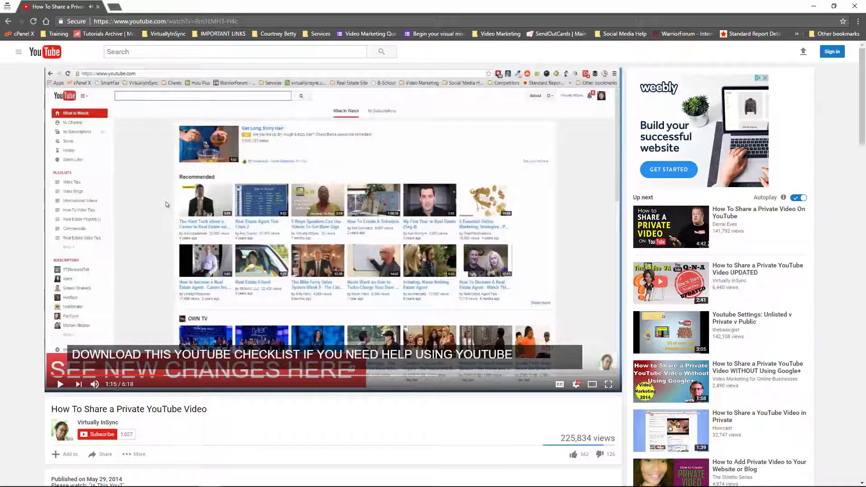
pyautogui.scroll(-3)
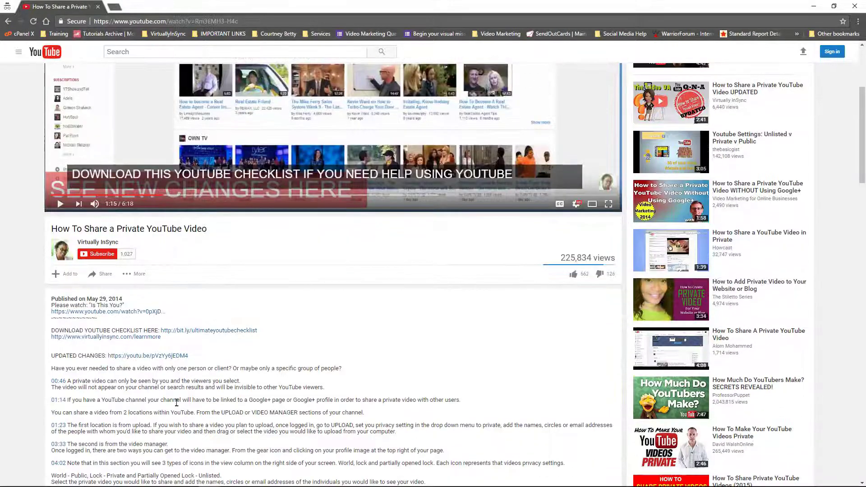
pyautogui.scroll(-3)
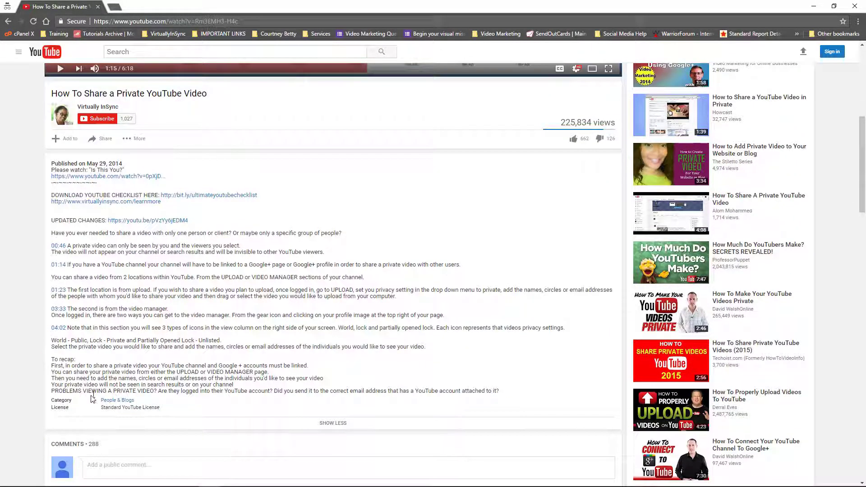